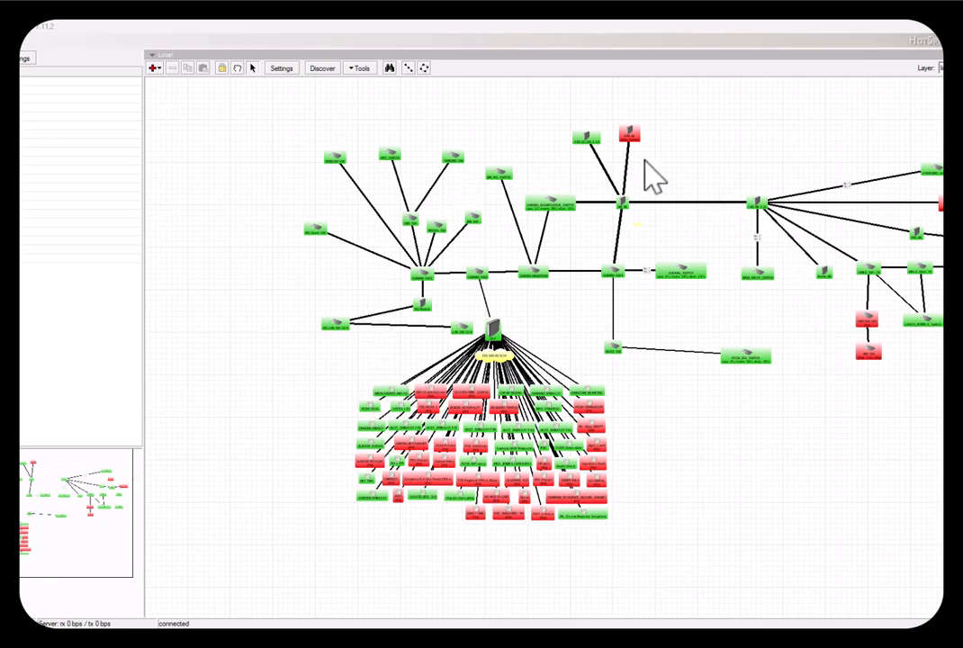
{"action": "mouse_move", "coordinate": [459, 284]}
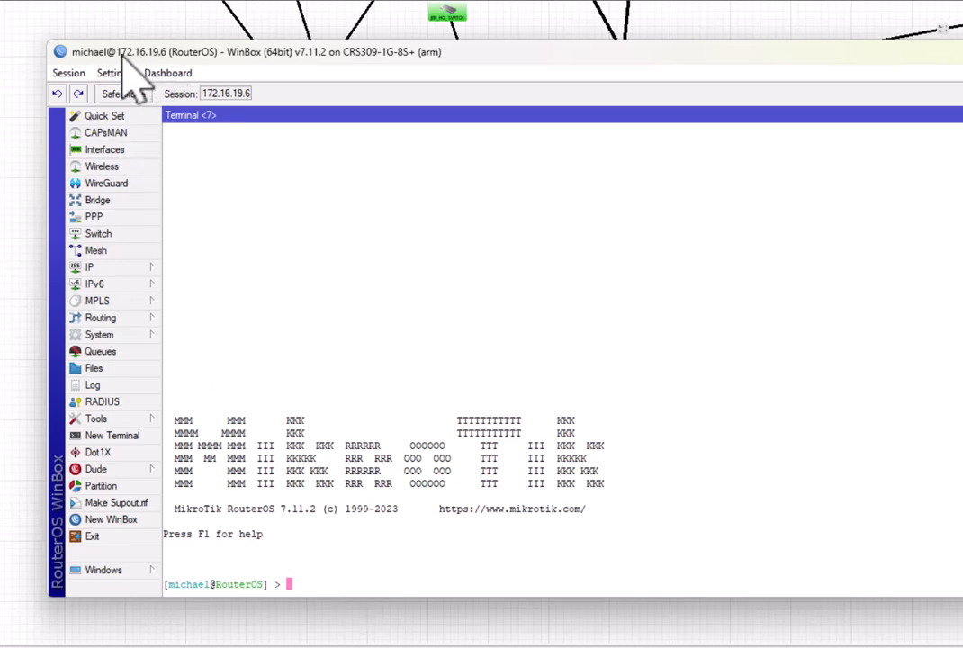
{"action": "mouse_move", "coordinate": [171, 75]}
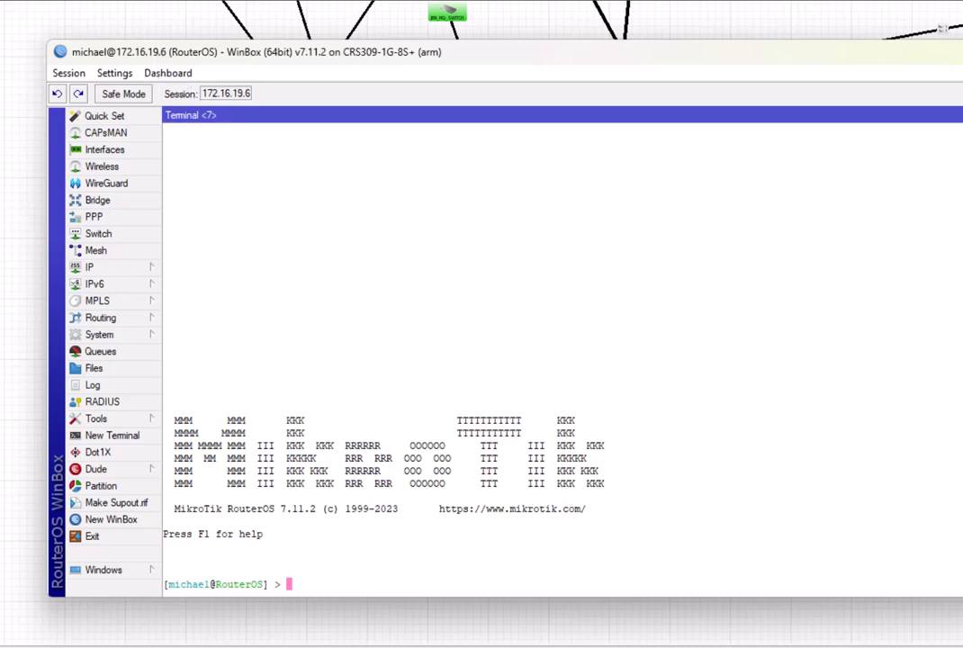
{"action": "mouse_move", "coordinate": [216, 558]}
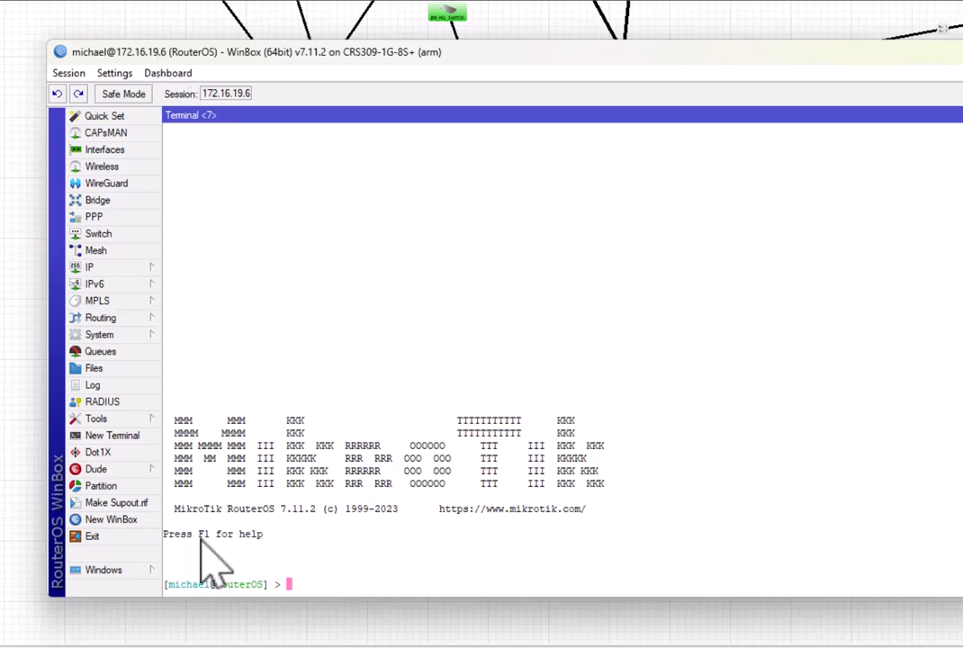
Step: Glance at the Dude package sections and dismiss the list without choosing one
{"action": "left_click", "coordinate": [95, 468]}
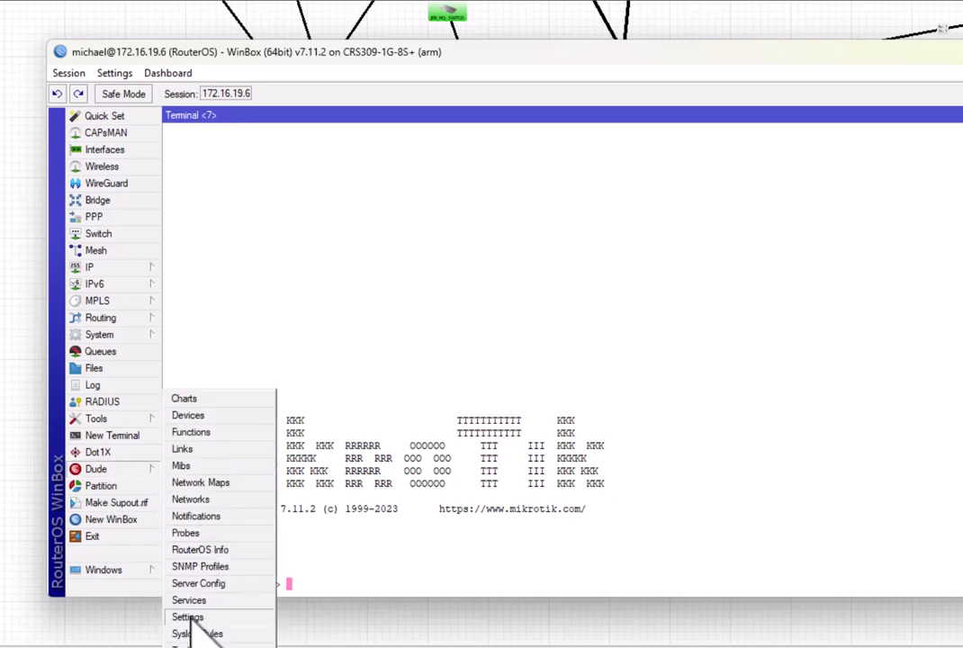
{"action": "left_click", "coordinate": [187, 615]}
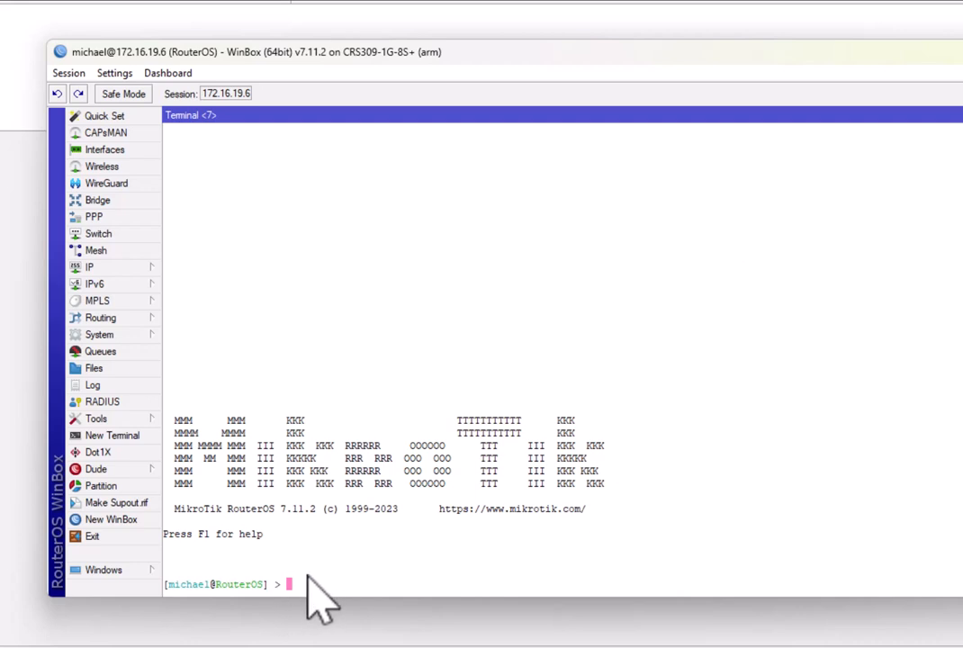
{"action": "mouse_move", "coordinate": [387, 608]}
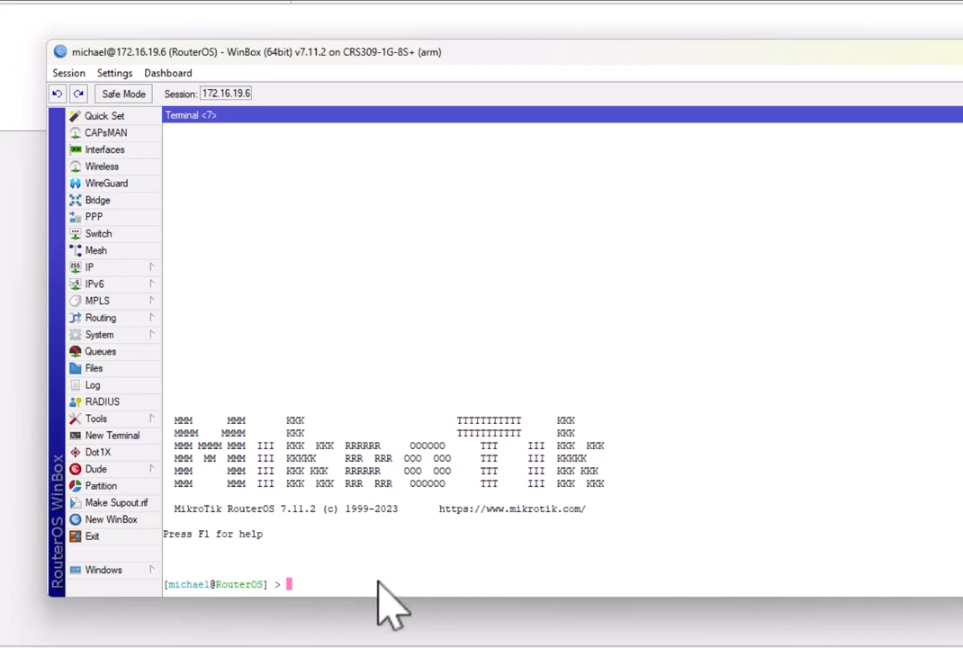
Step: Run 'dude export-db backup-file=TMG001' in the terminal, then view the router's files
{"action": "type", "text": "dude"}
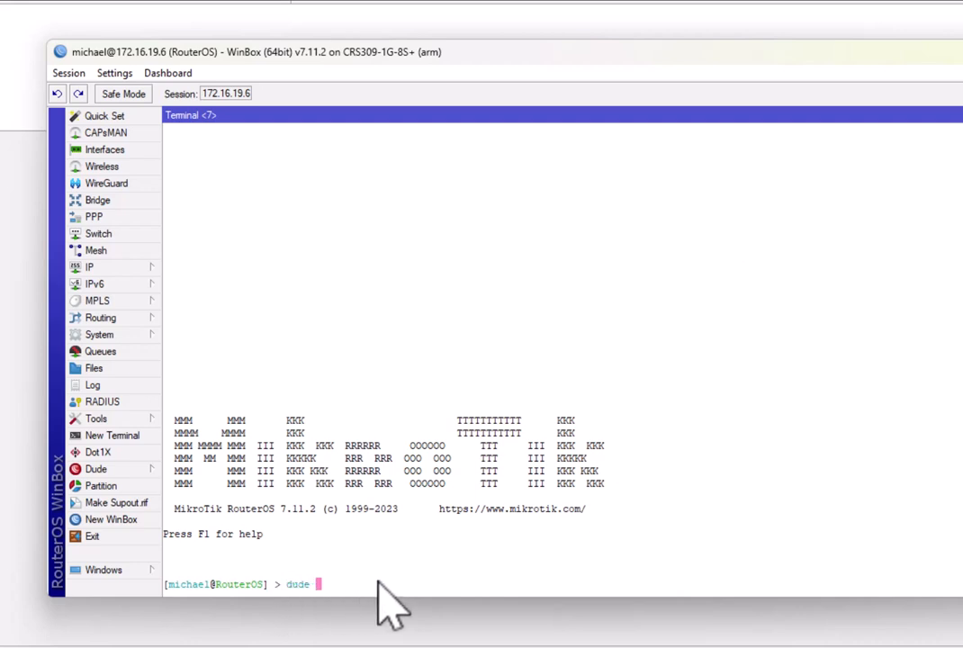
{"action": "type", "text": "export"}
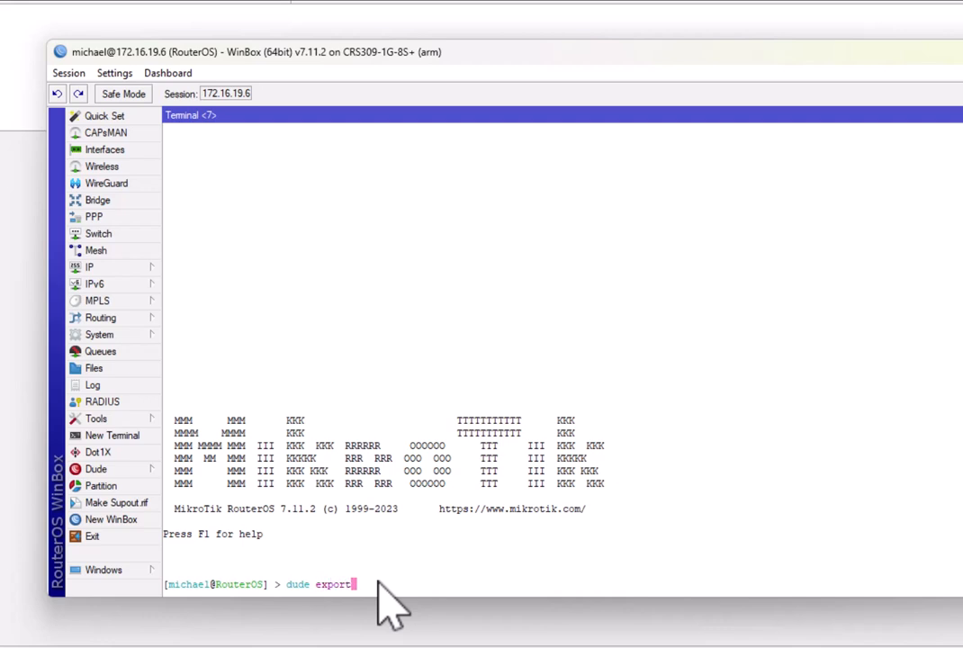
{"action": "type", "text": "-"}
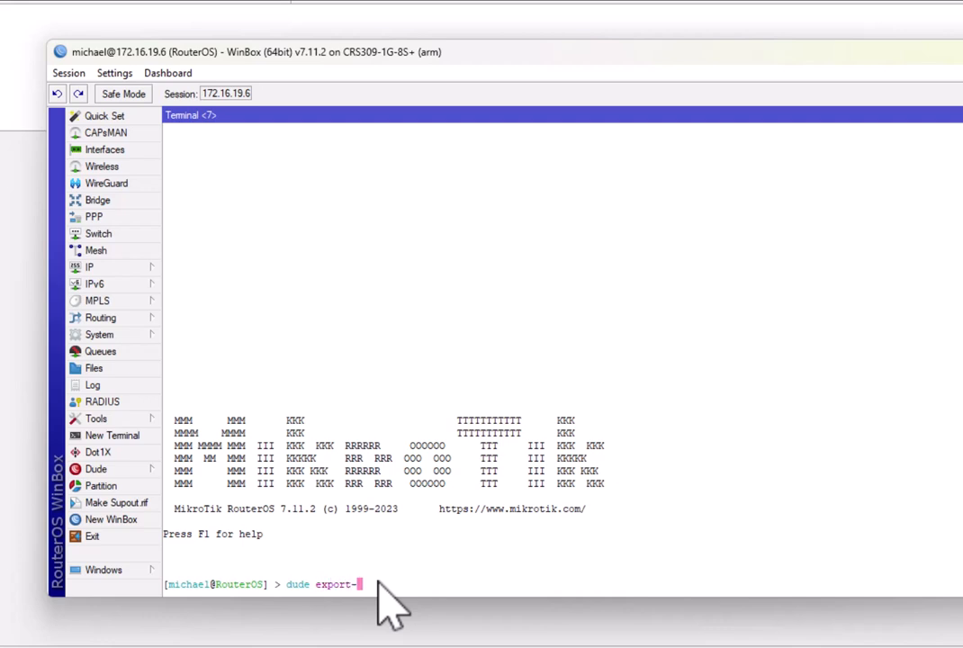
{"action": "type", "text": "db"}
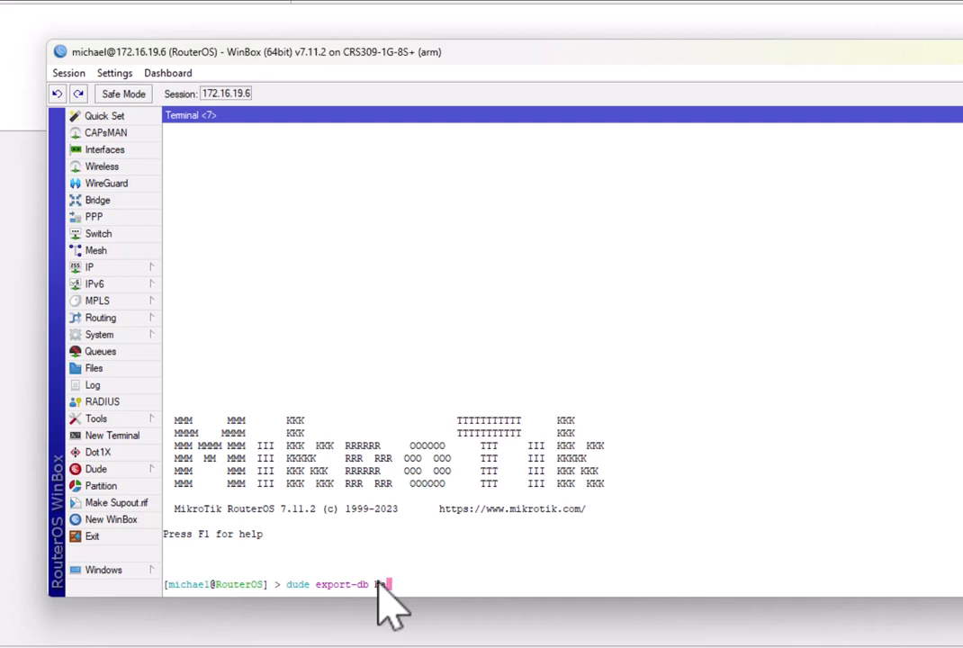
{"action": "type", "text": "backup-file="}
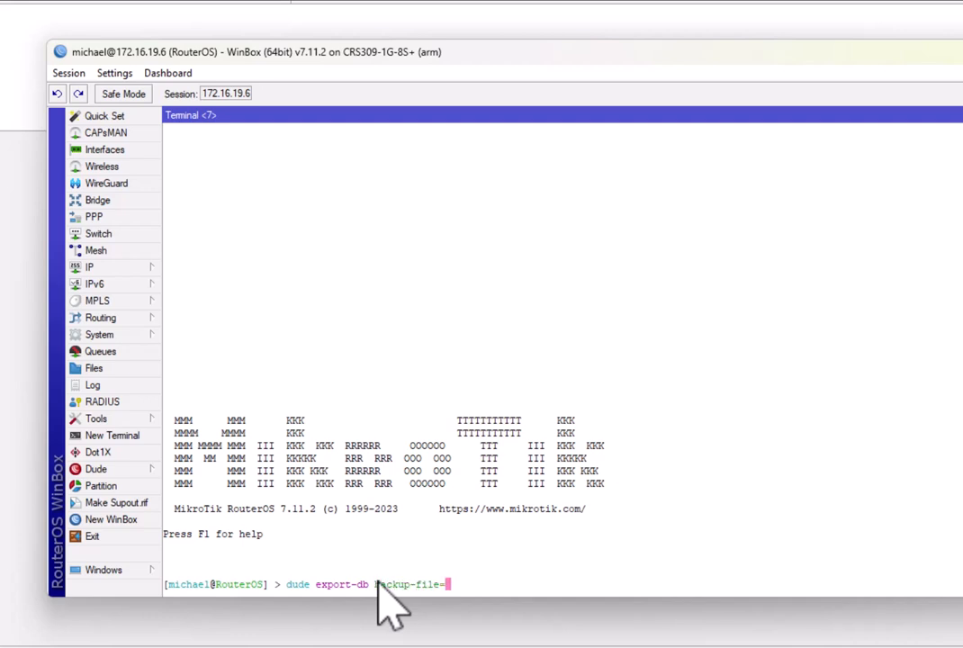
{"action": "type", "text": "=T"}
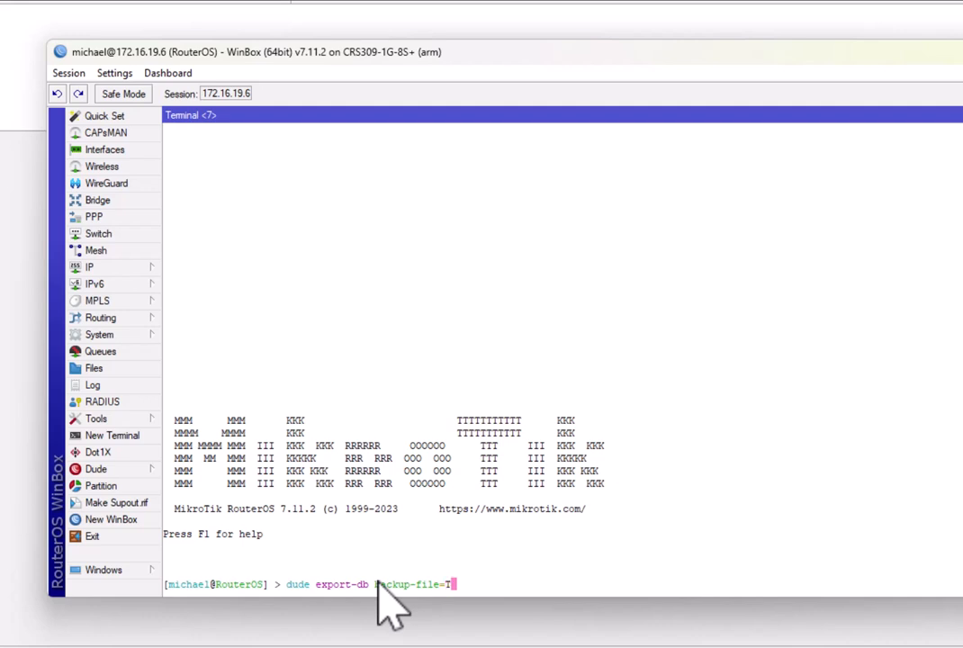
{"action": "type", "text": "MG001"}
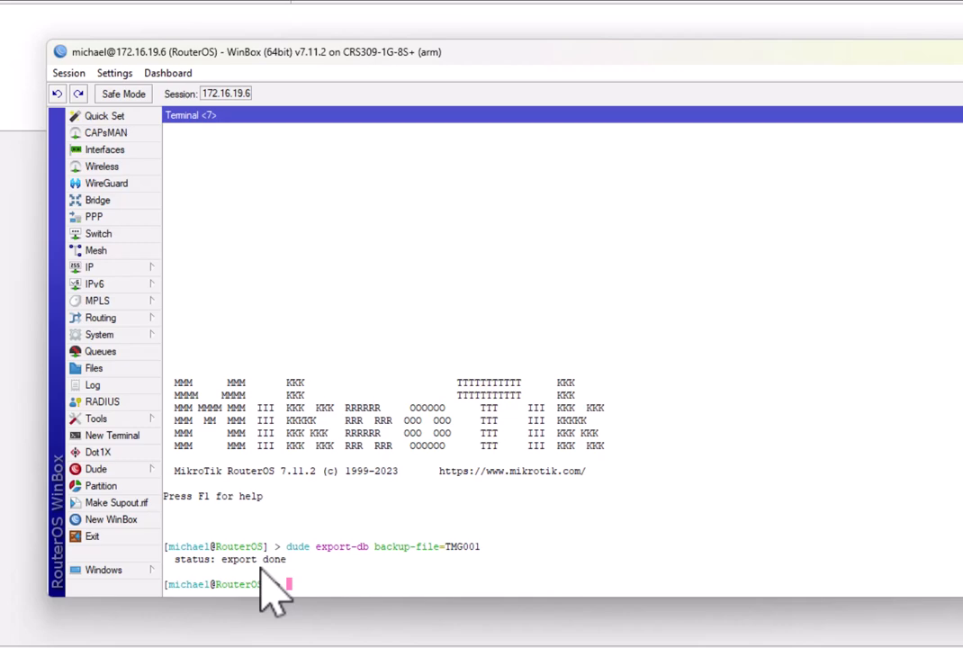
{"action": "left_click", "coordinate": [94, 367]}
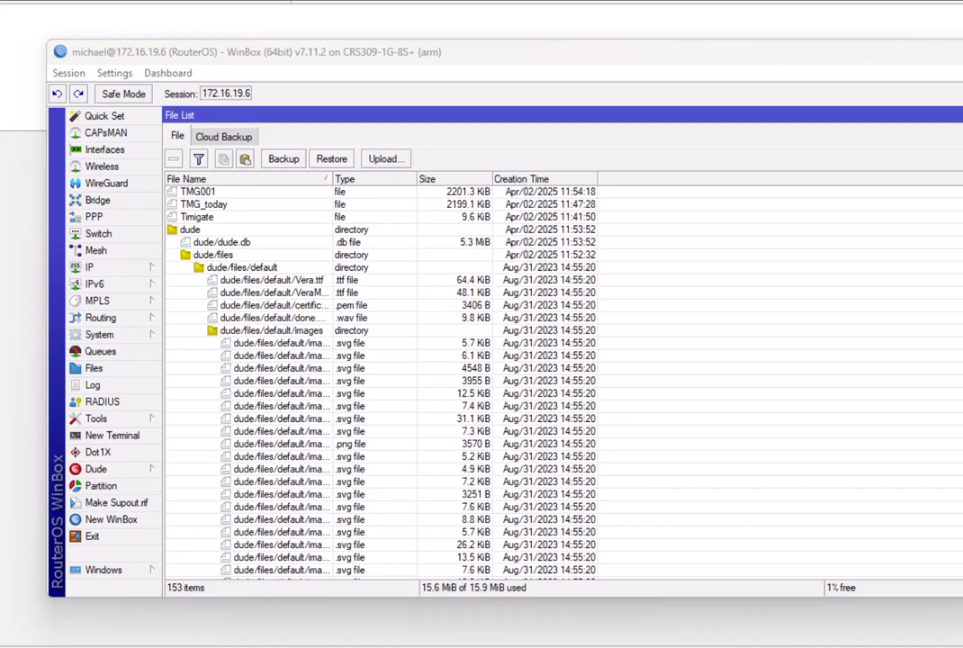
Step: Delete the TMG001 backup and leftover Tmgate files from the router's file list
{"action": "left_click", "coordinate": [198, 190]}
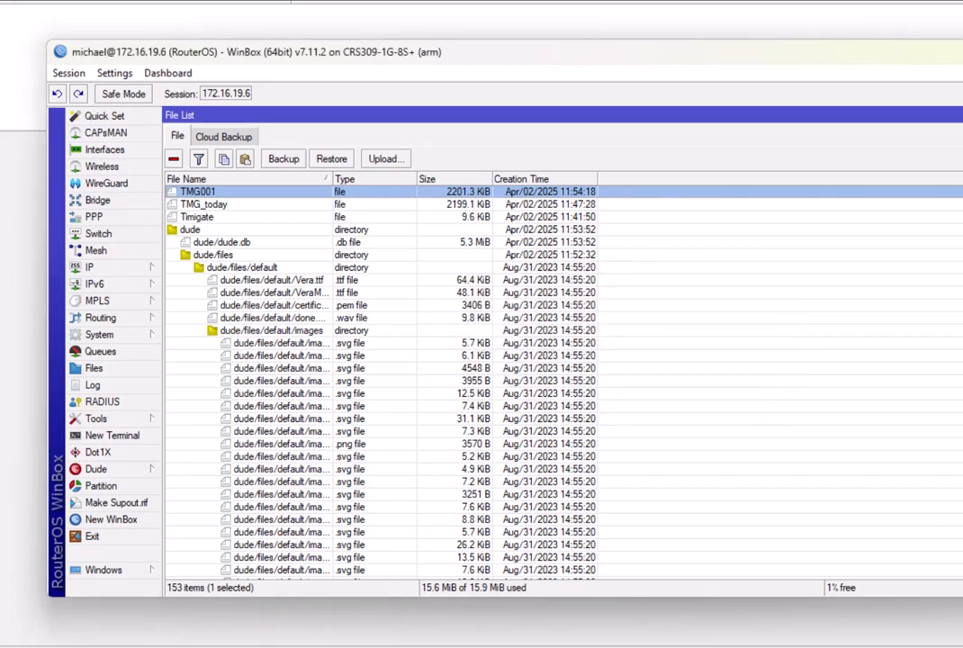
{"action": "mouse_move", "coordinate": [15, 320]}
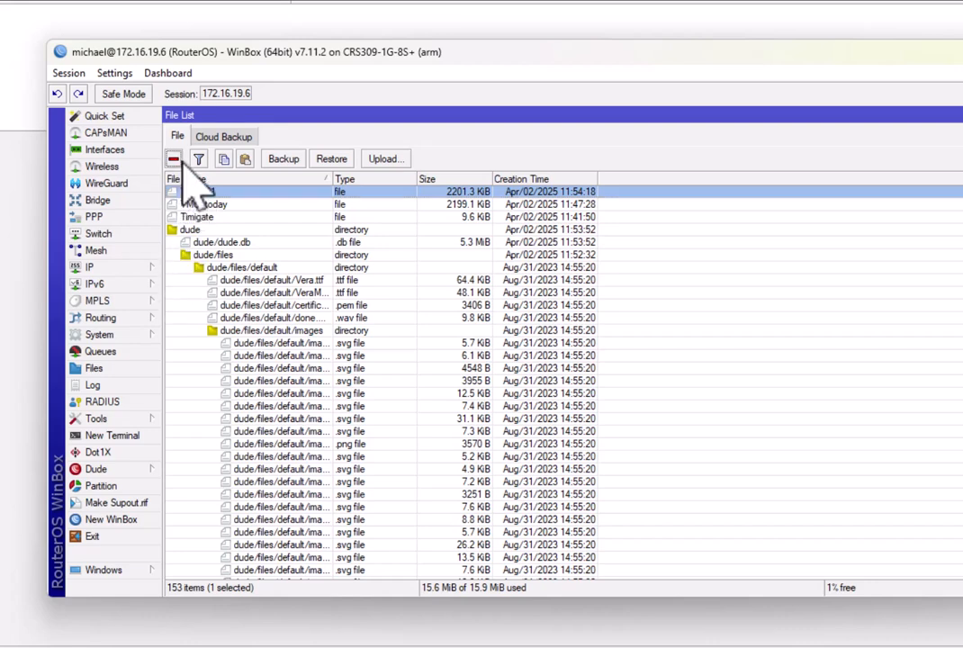
{"action": "left_click", "coordinate": [173, 158]}
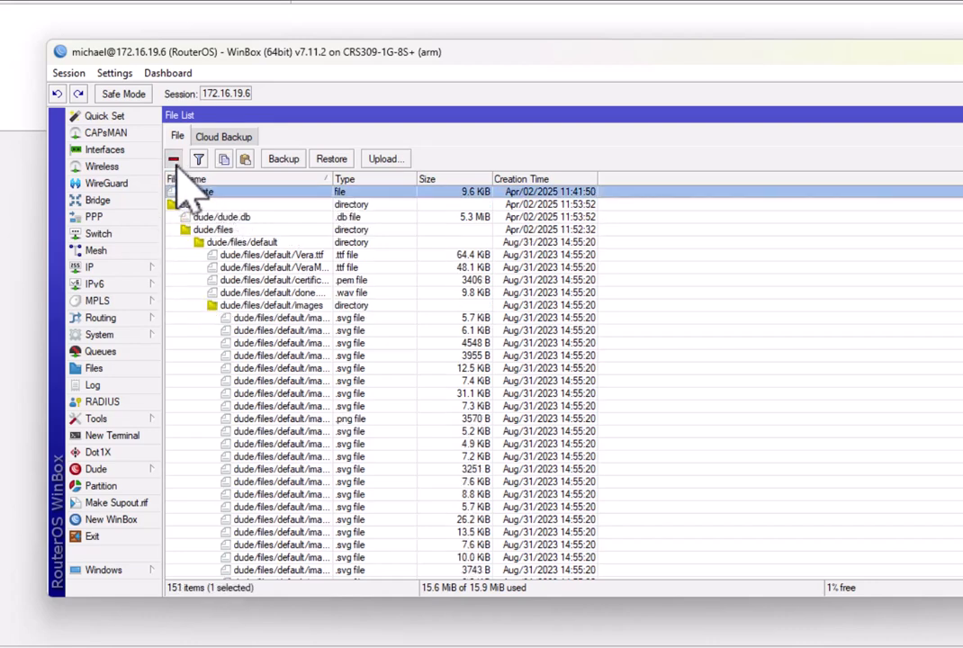
{"action": "left_click", "coordinate": [173, 158]}
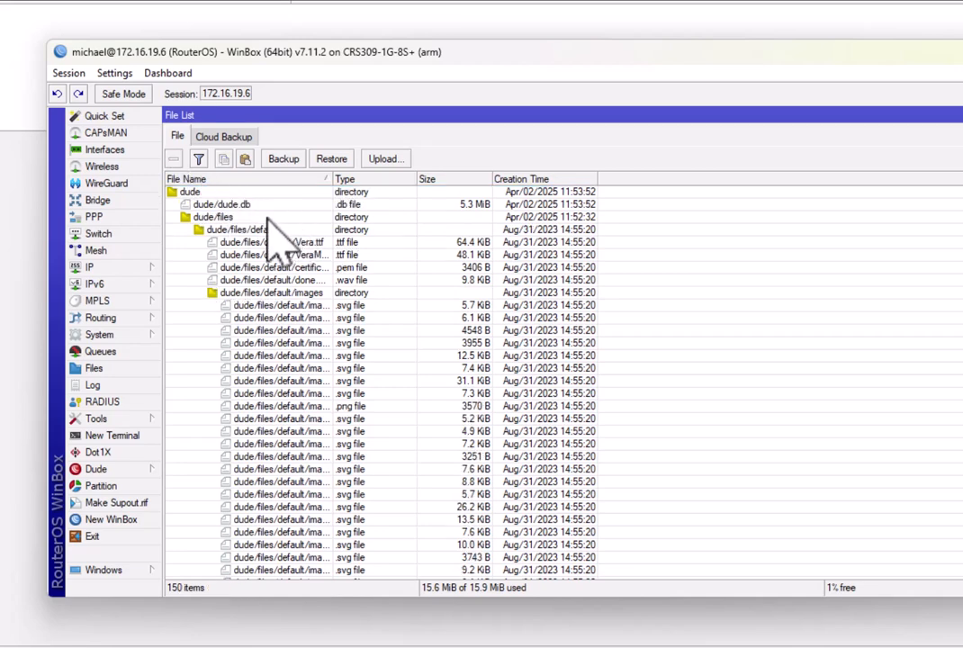
{"action": "mouse_move", "coordinate": [273, 414]}
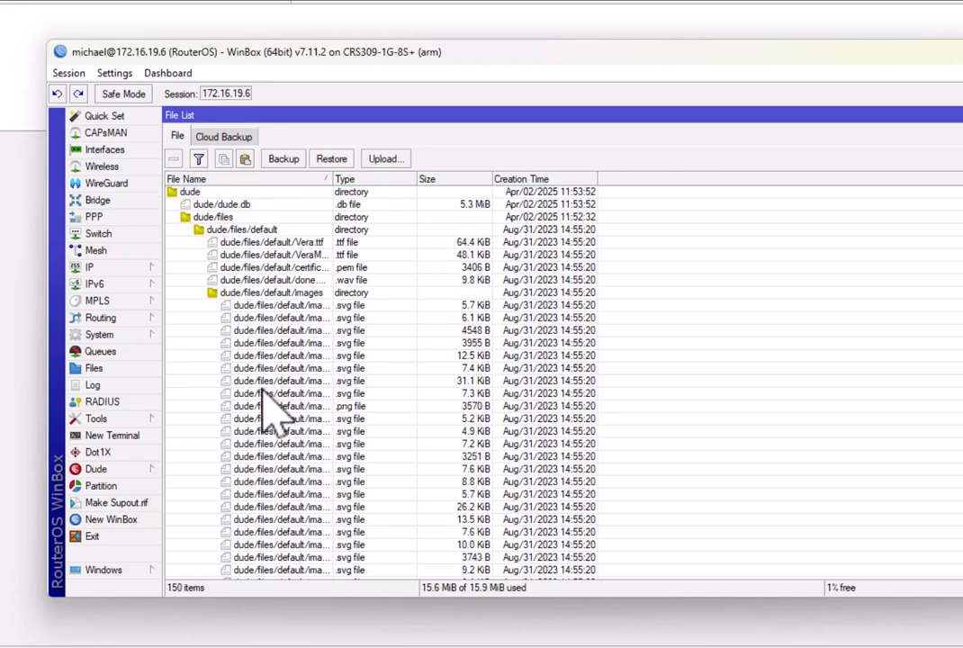
Step: Re-enable the Dude server in its settings and start a new router terminal
{"action": "left_click", "coordinate": [95, 468]}
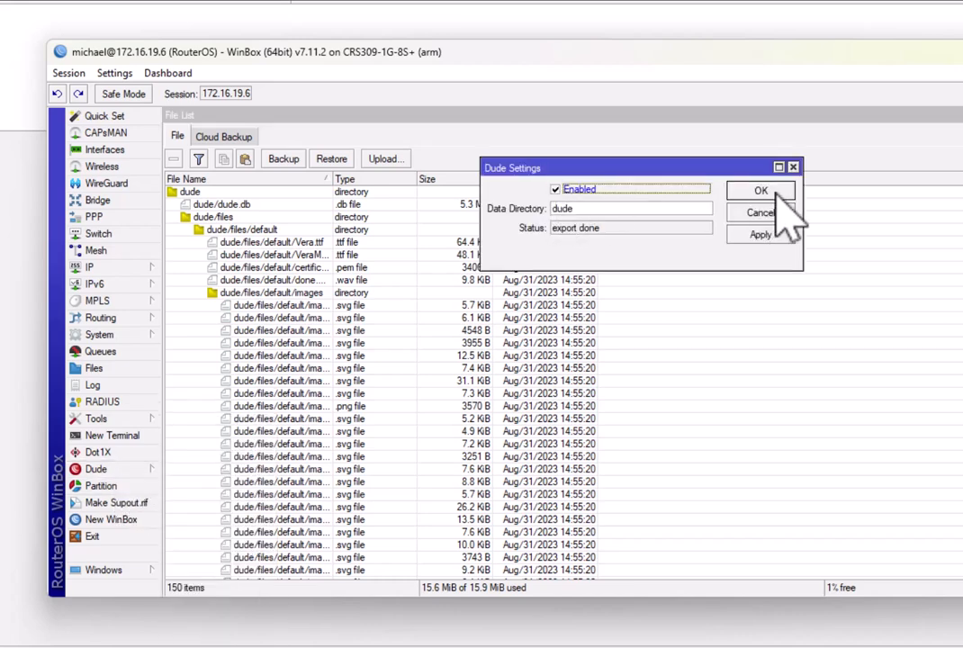
{"action": "left_click", "coordinate": [759, 191]}
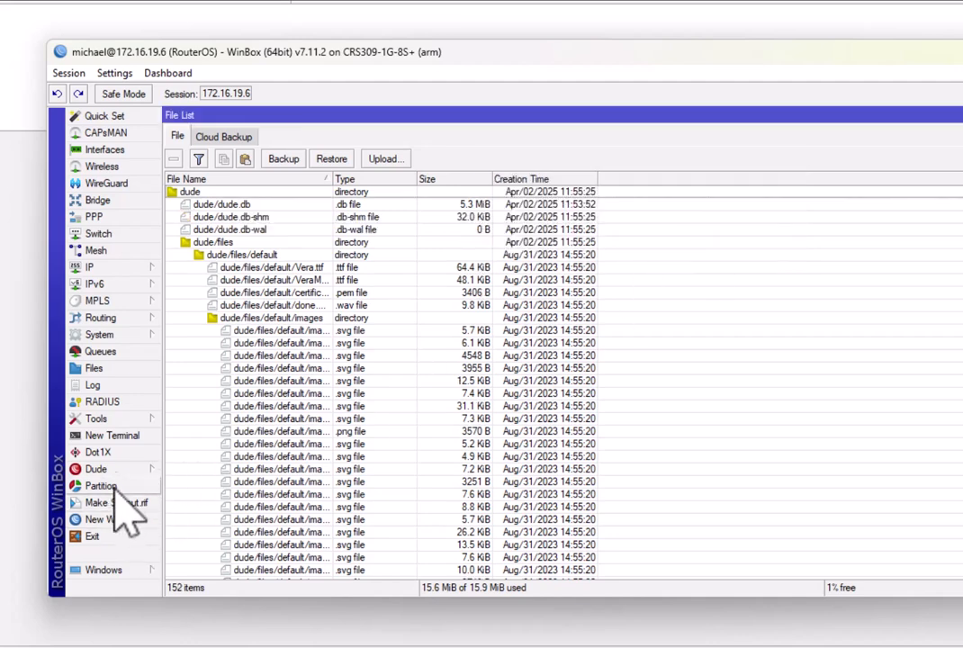
{"action": "left_click", "coordinate": [111, 434]}
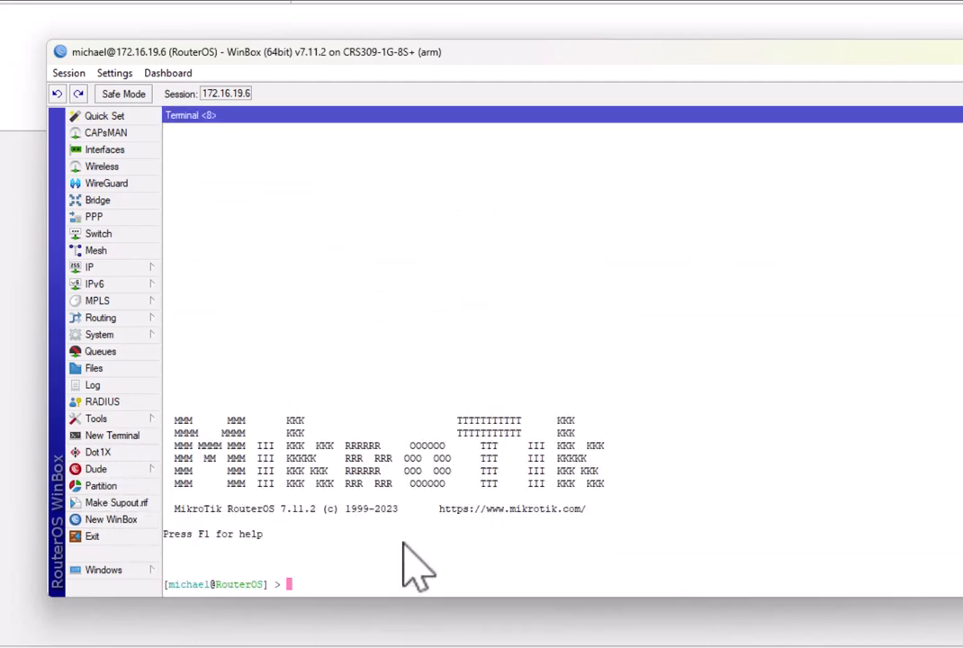
Step: Issue 'system reboot' in the terminal to restart the router
{"action": "type", "text": "sys"}
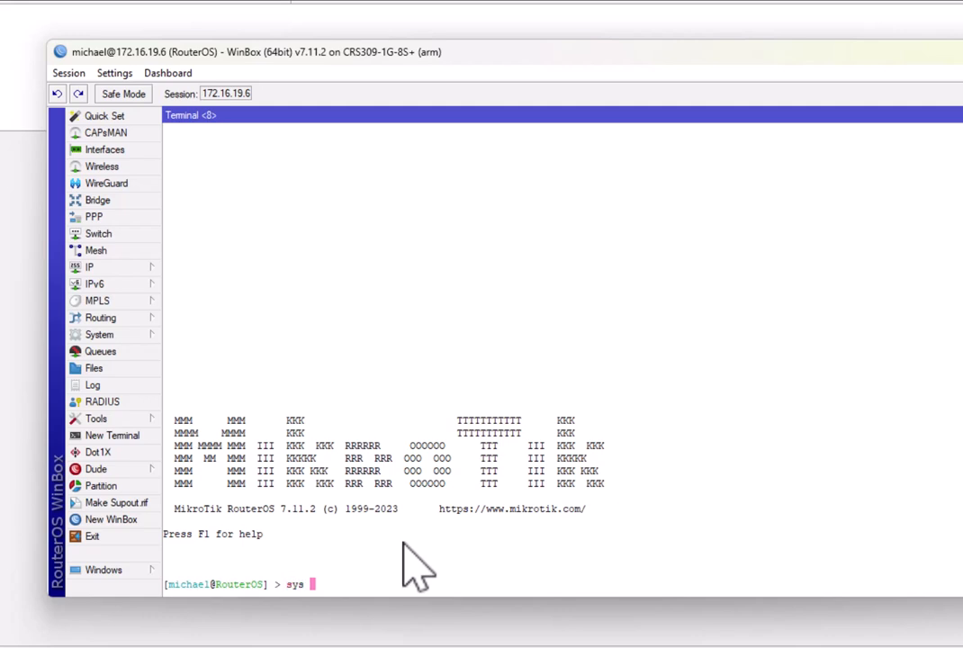
{"action": "type", "text": "reboo"}
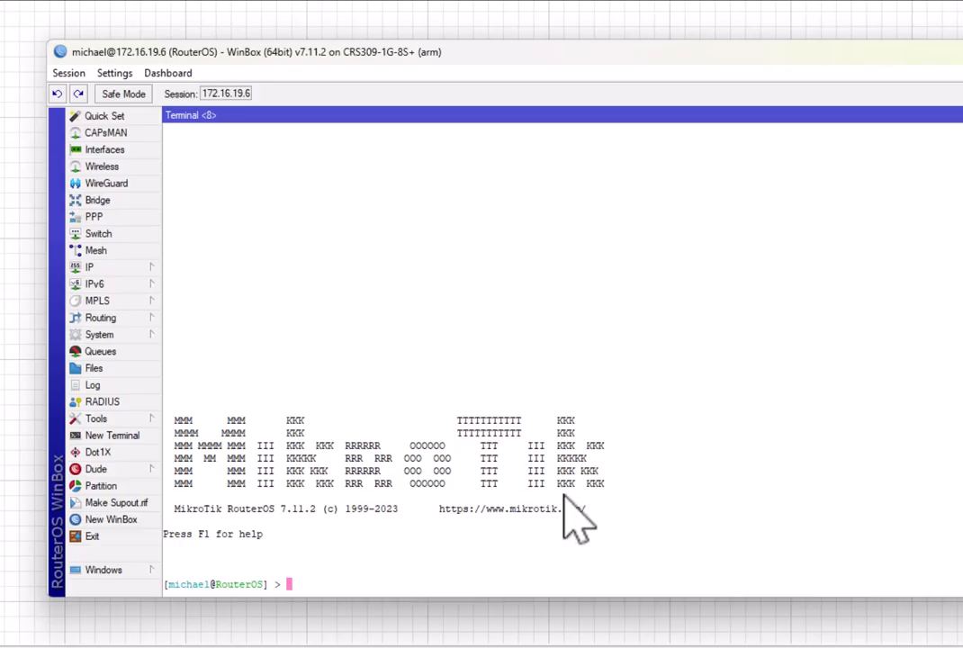
{"action": "mouse_move", "coordinate": [476, 81]}
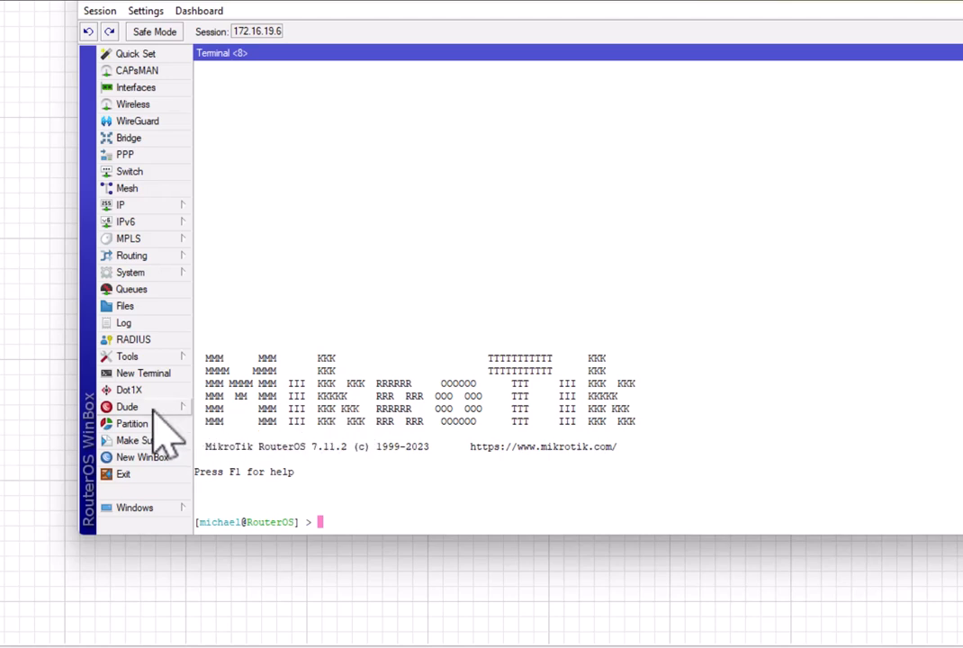
Step: Show the router's file list with the dude folder and begin a file upload
{"action": "left_click", "coordinate": [126, 406]}
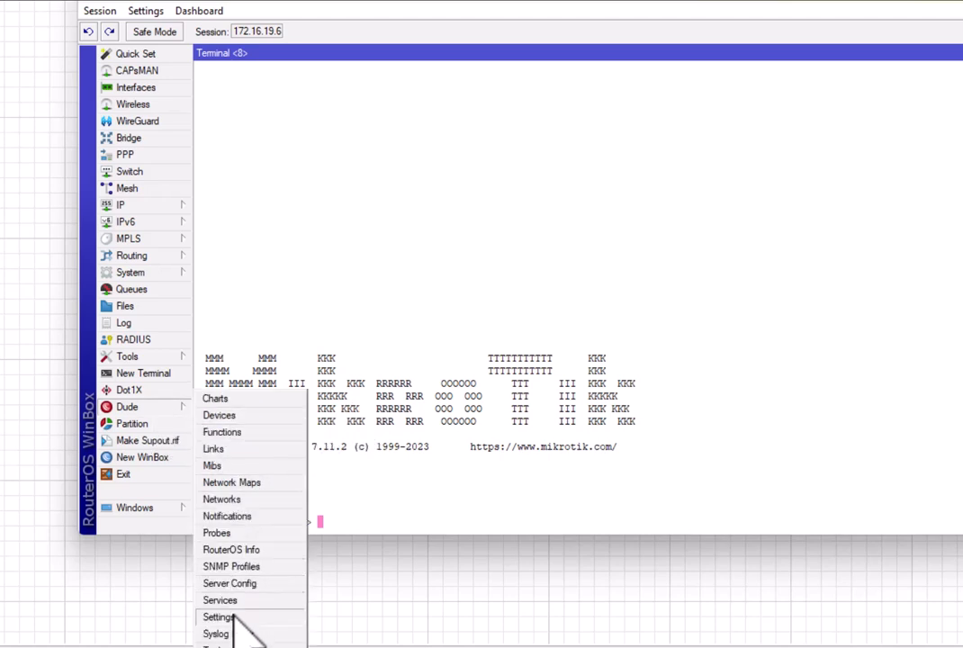
{"action": "left_click", "coordinate": [216, 615]}
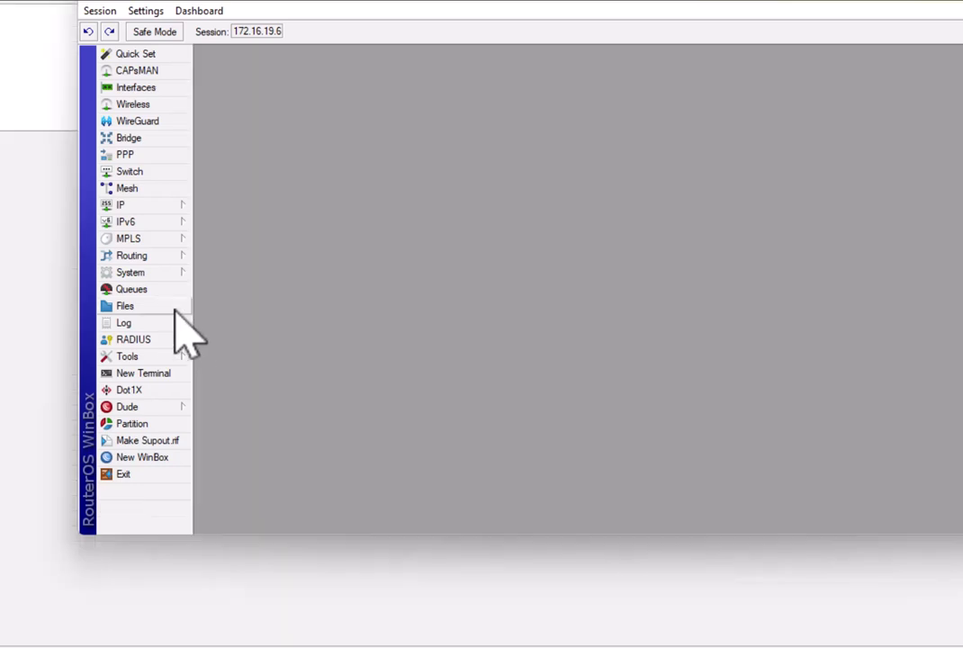
{"action": "left_click", "coordinate": [126, 306]}
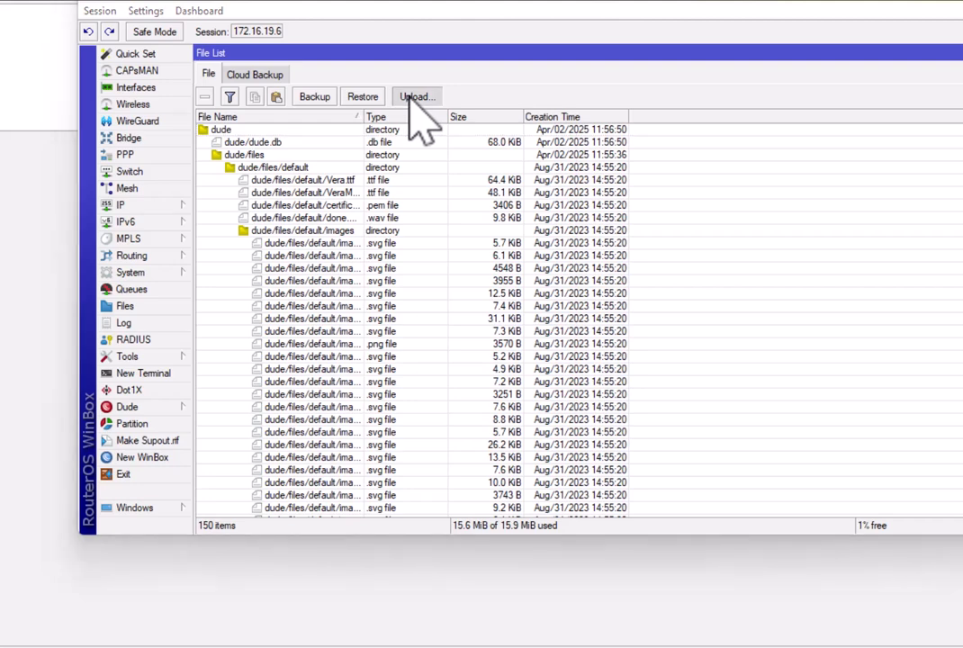
{"action": "left_click", "coordinate": [414, 97]}
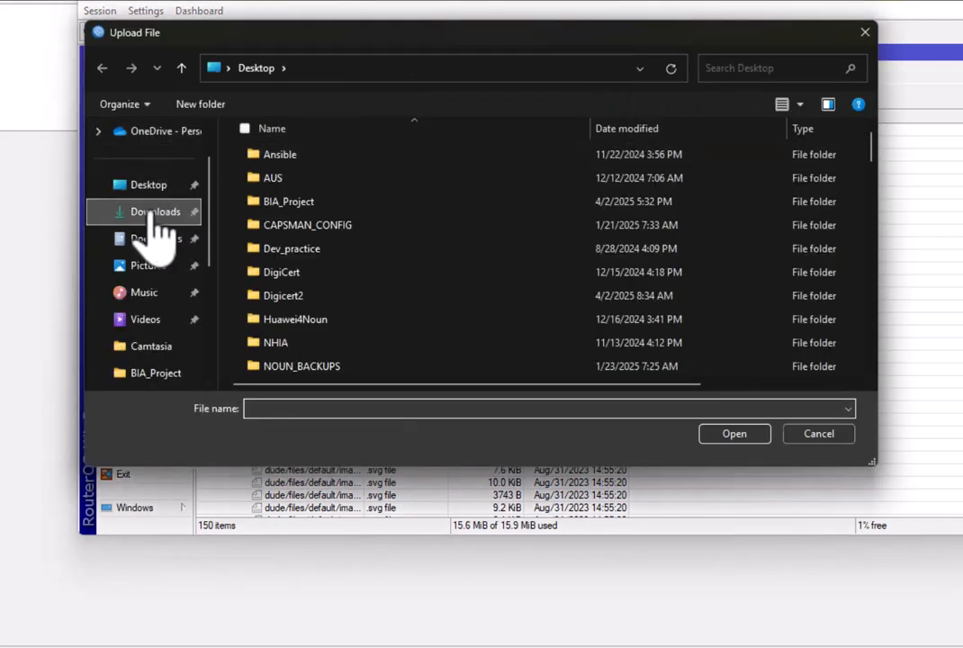
Step: Choose today's TMG001 backup from Downloads and upload it to the router
{"action": "left_click", "coordinate": [155, 212]}
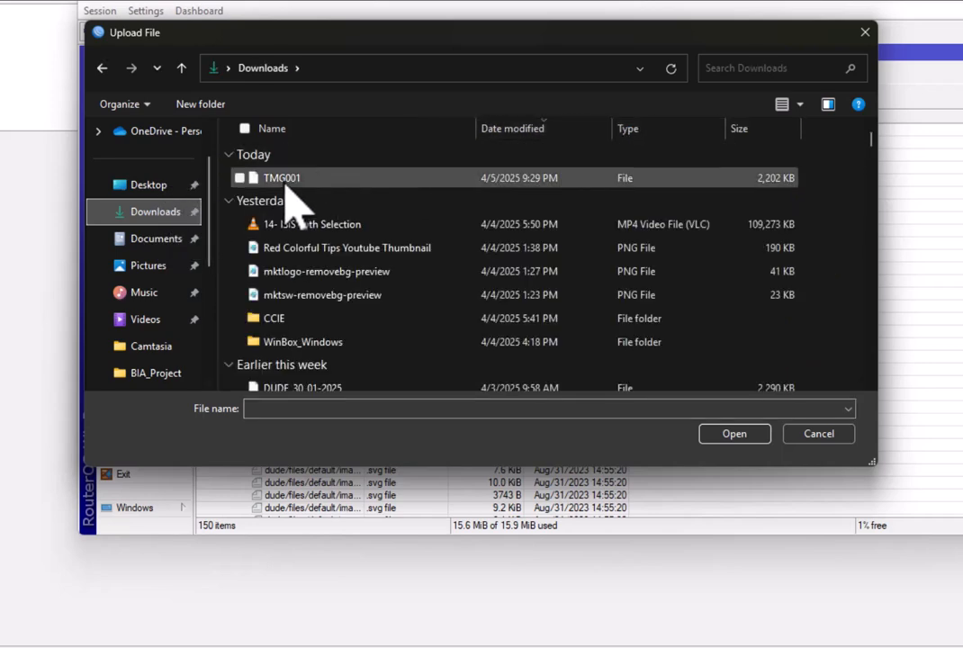
{"action": "left_click", "coordinate": [284, 178]}
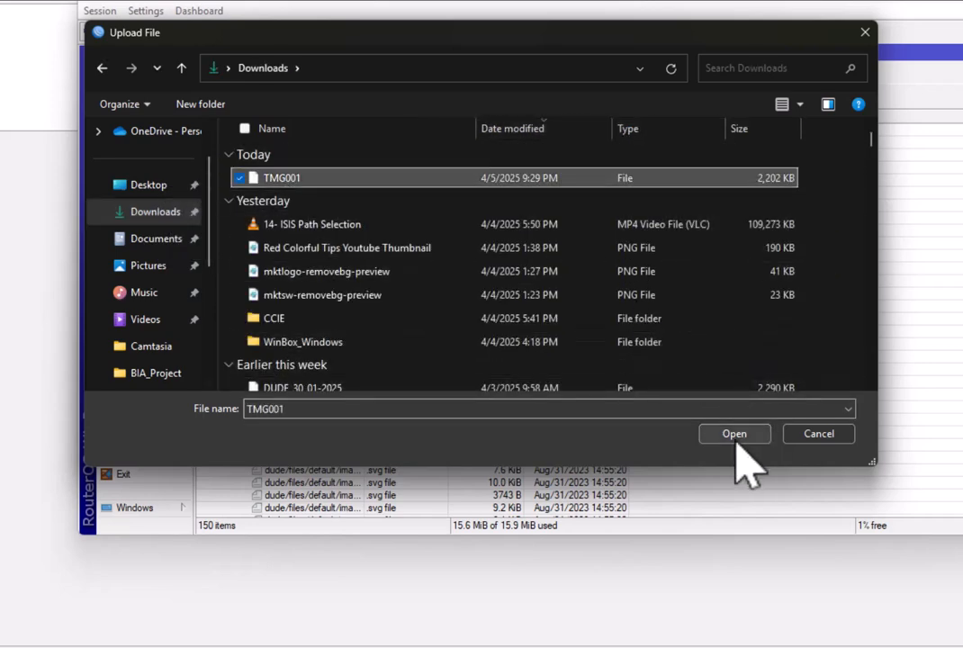
{"action": "left_click", "coordinate": [735, 432]}
{"action": "type", "text": "dude"}
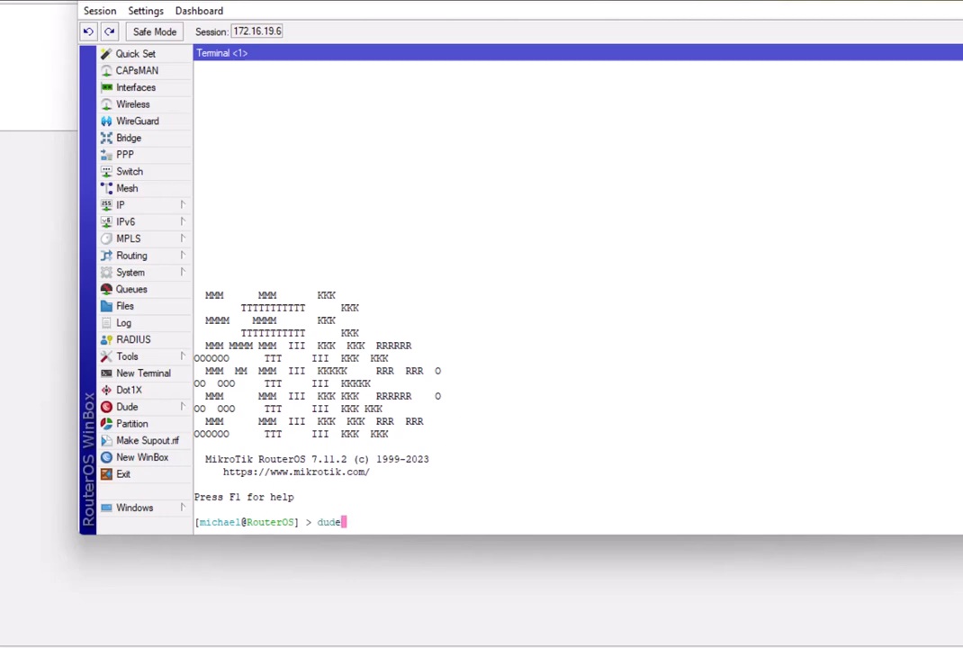
Step: Run 'dude import-db backup-file=IMG001' to restore the database from the backup
{"action": "type", "text": "import-db backup-file="}
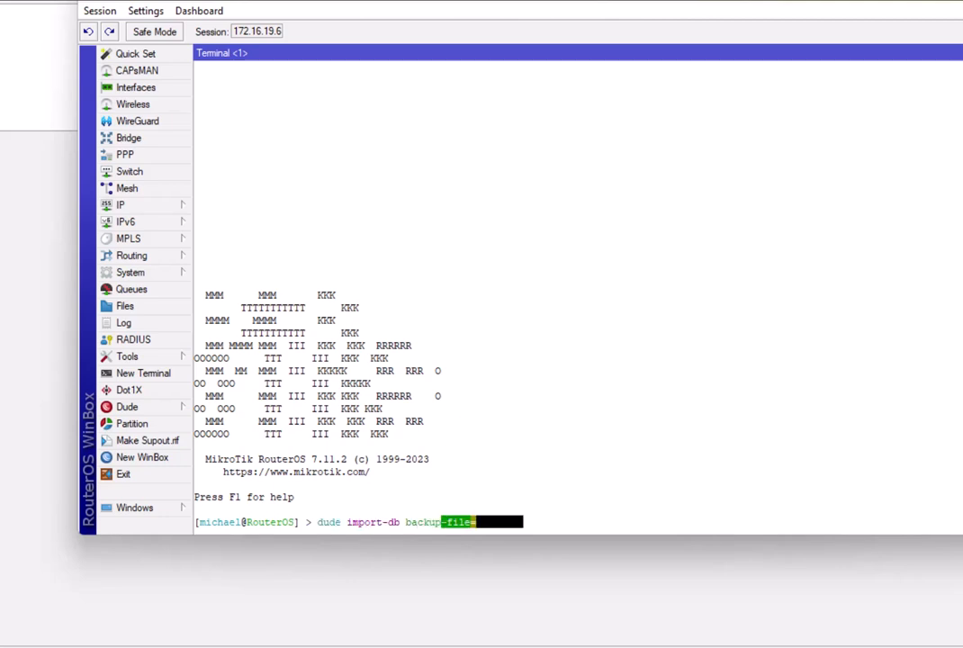
{"action": "type", "text": "IMG"}
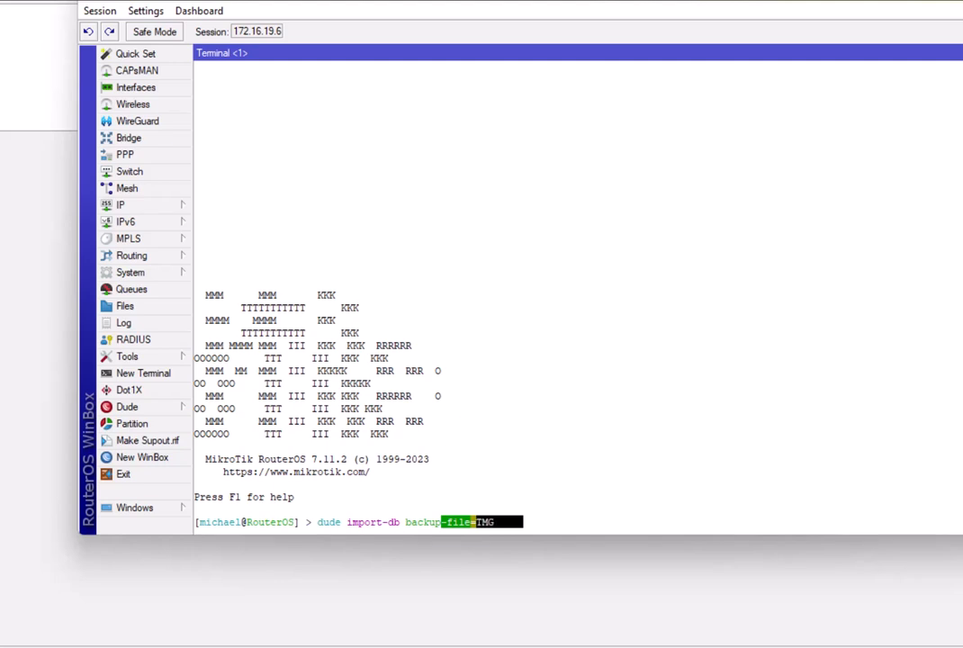
{"action": "type", "text": "001"}
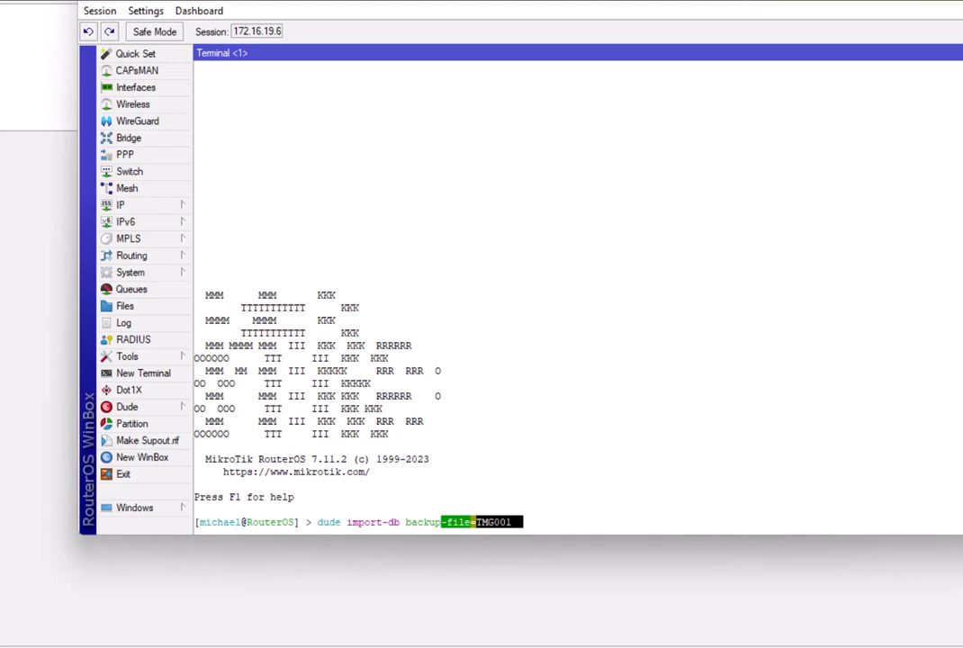
{"action": "left_click", "coordinate": [126, 407]}
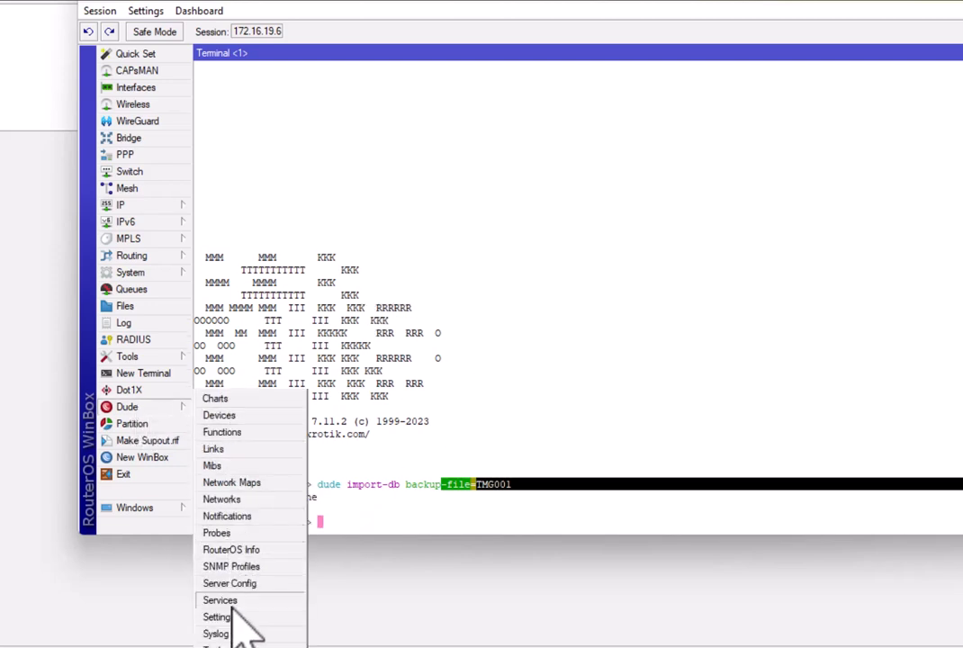
Step: Tick Enabled in Dude Settings so the server comes back with the restored map
{"action": "left_click", "coordinate": [216, 616]}
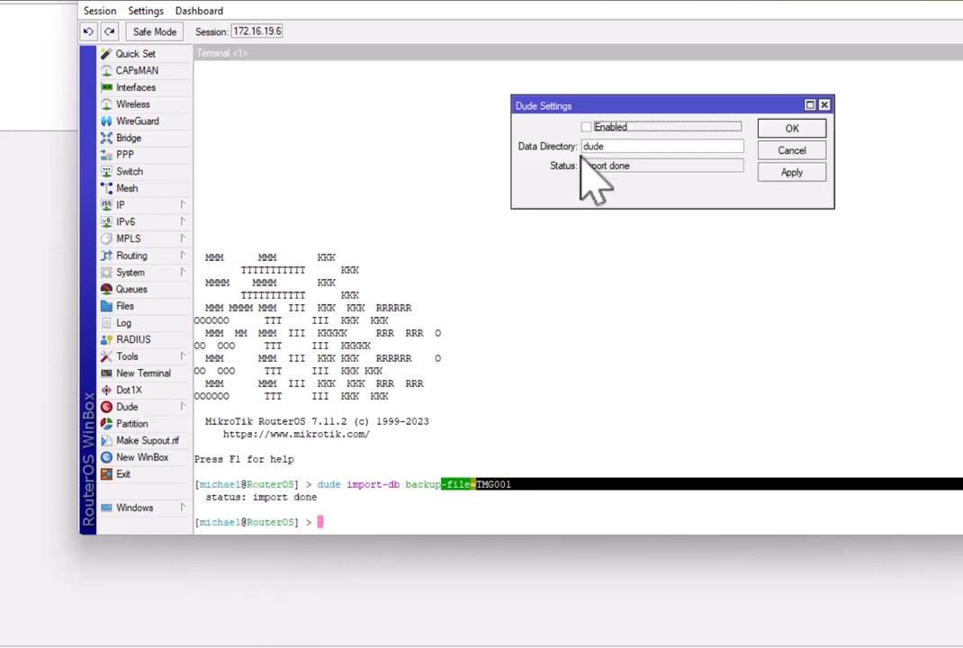
{"action": "left_click", "coordinate": [587, 126]}
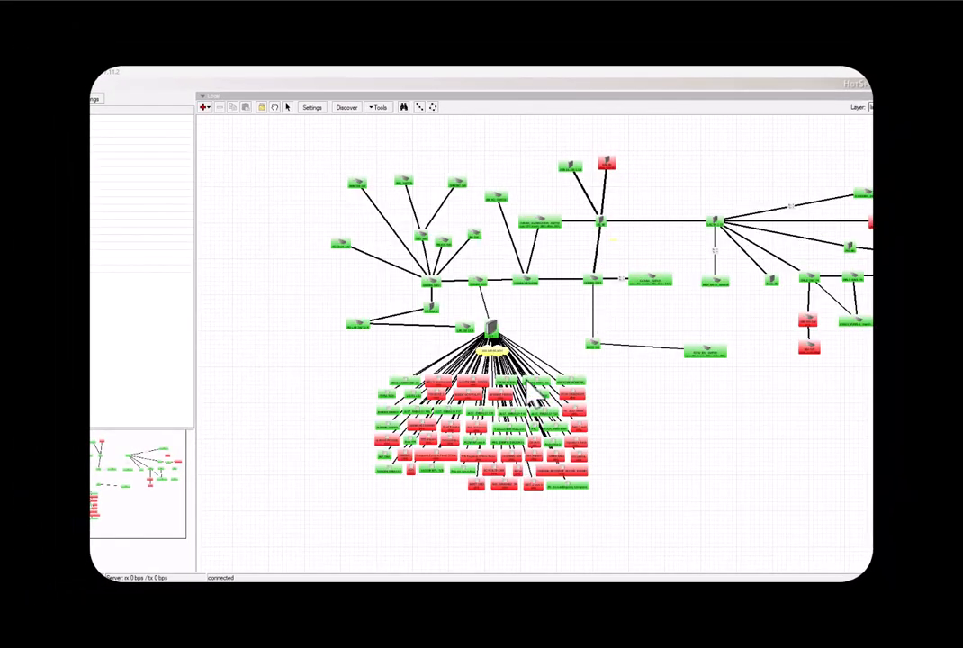
{"action": "mouse_move", "coordinate": [435, 378]}
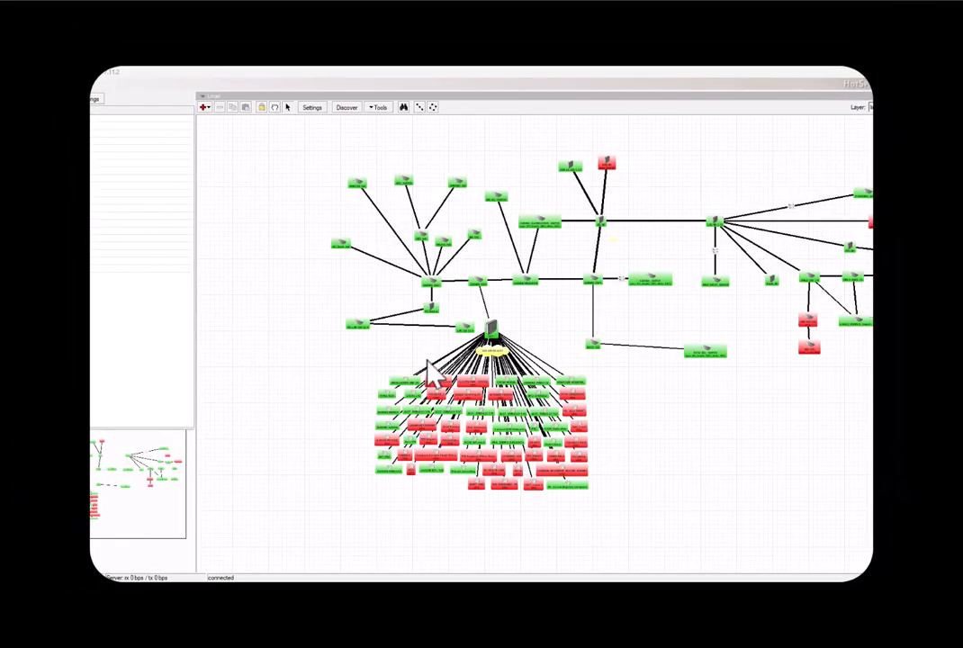